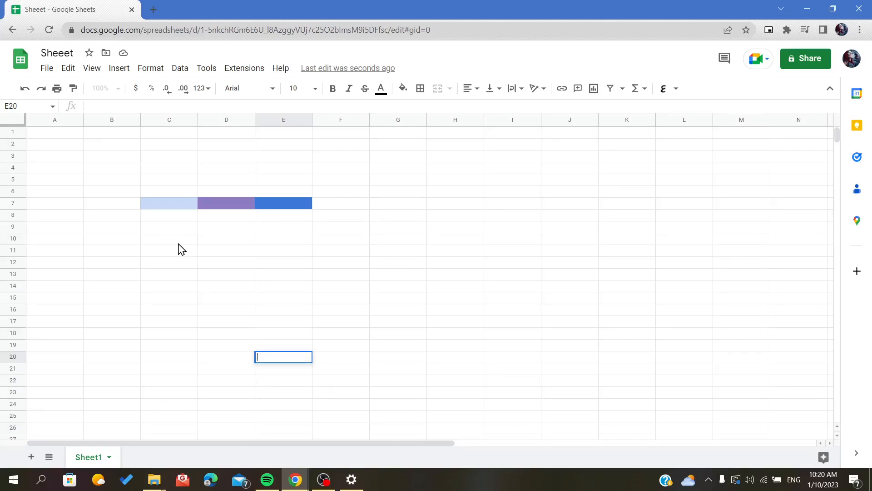
# Step: Merge C7:E7 into one light blue cell and reselect the merged cell
pyautogui.click(169, 167)
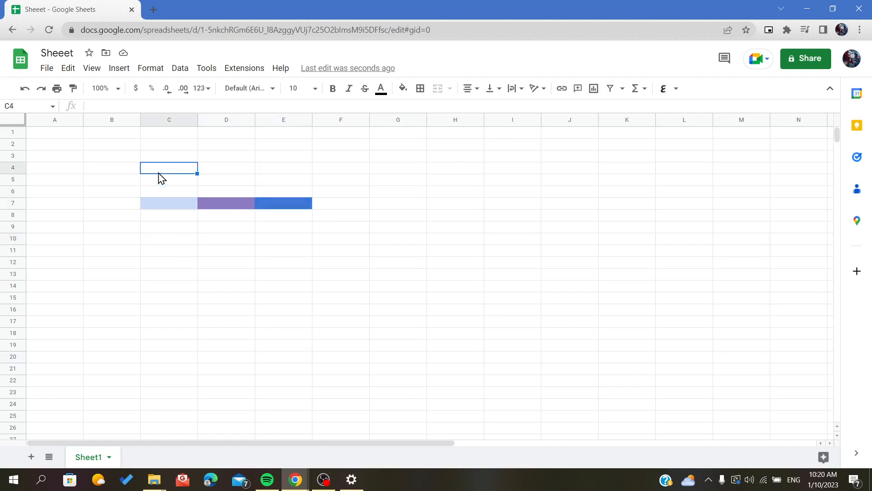
pyautogui.moveTo(311, 226)
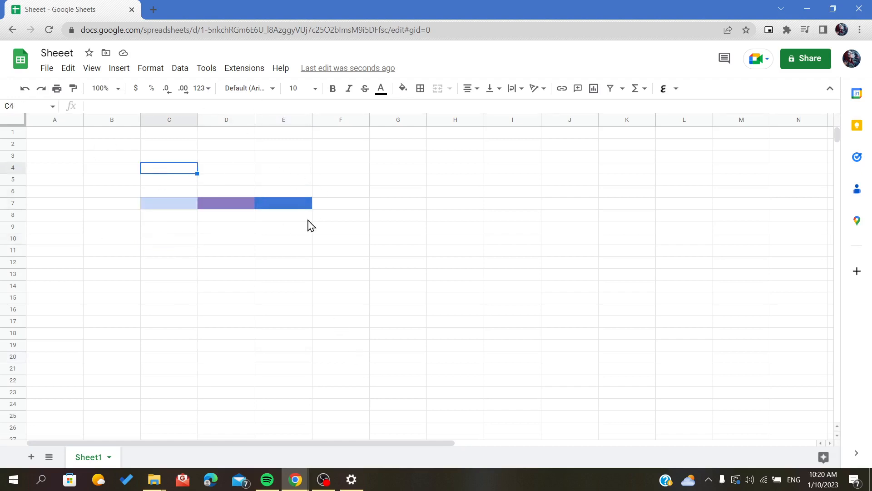
pyautogui.moveTo(144, 206)
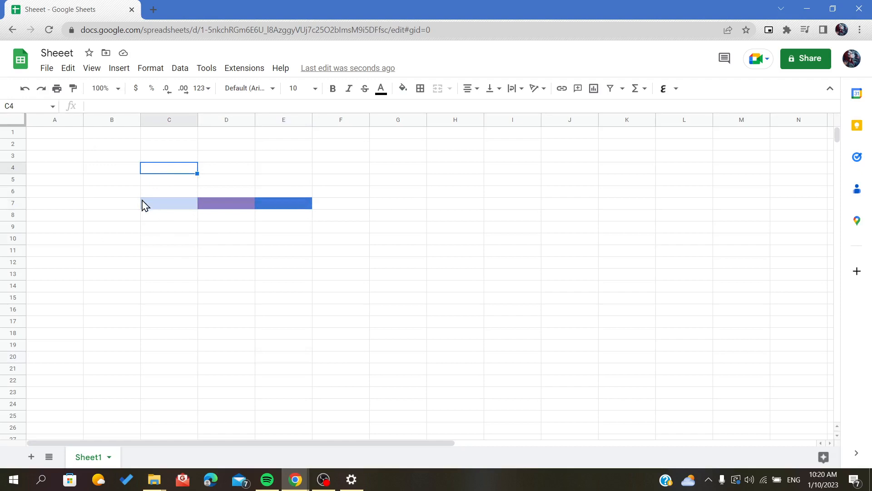
pyautogui.click(226, 238)
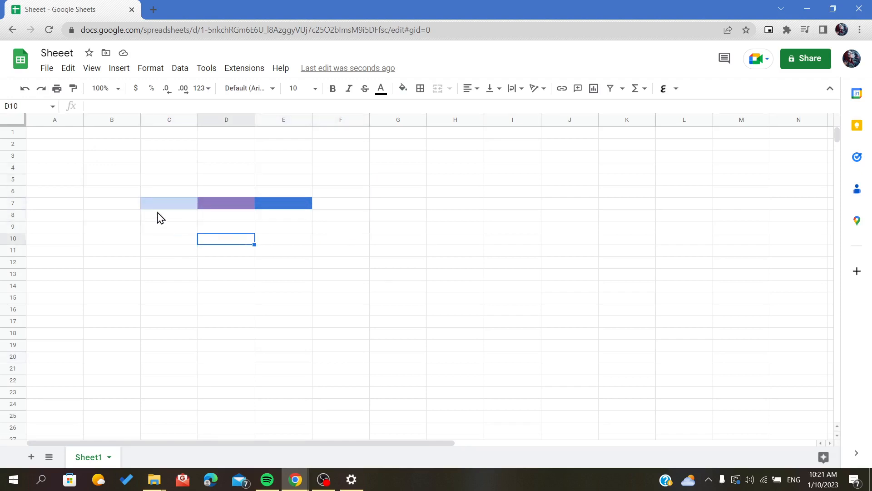
pyautogui.moveTo(160, 207)
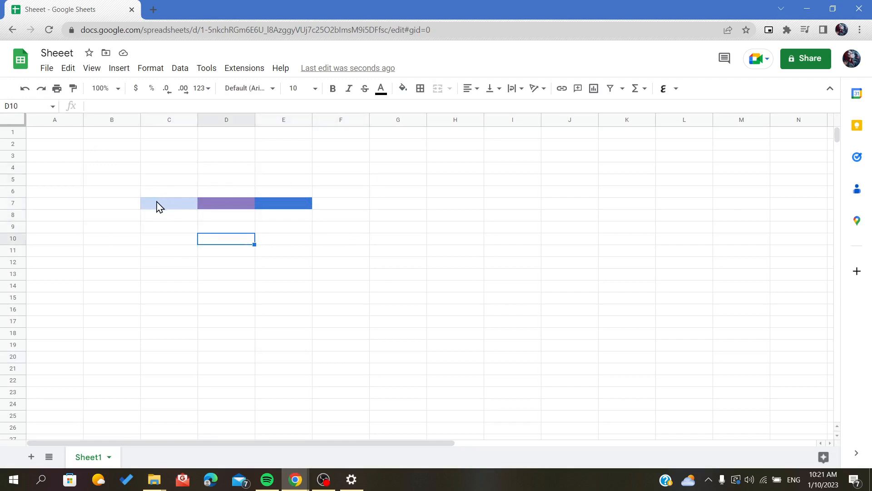
pyautogui.click(438, 88)
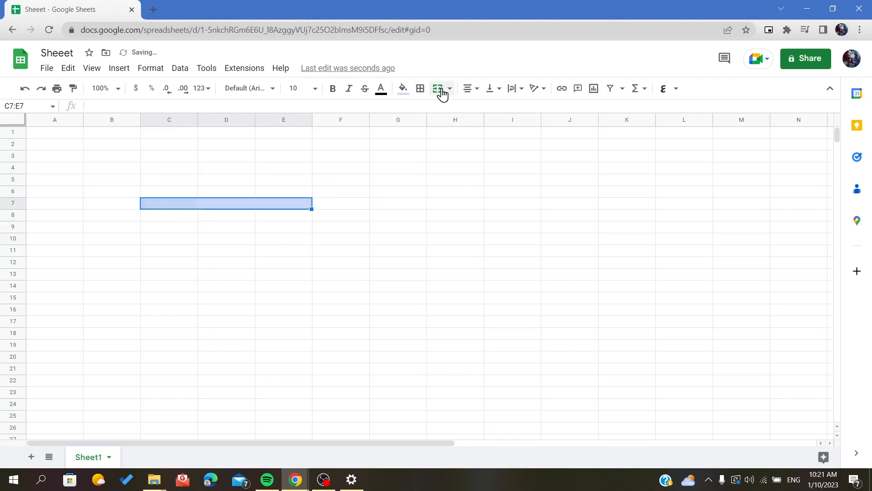
pyautogui.click(226, 297)
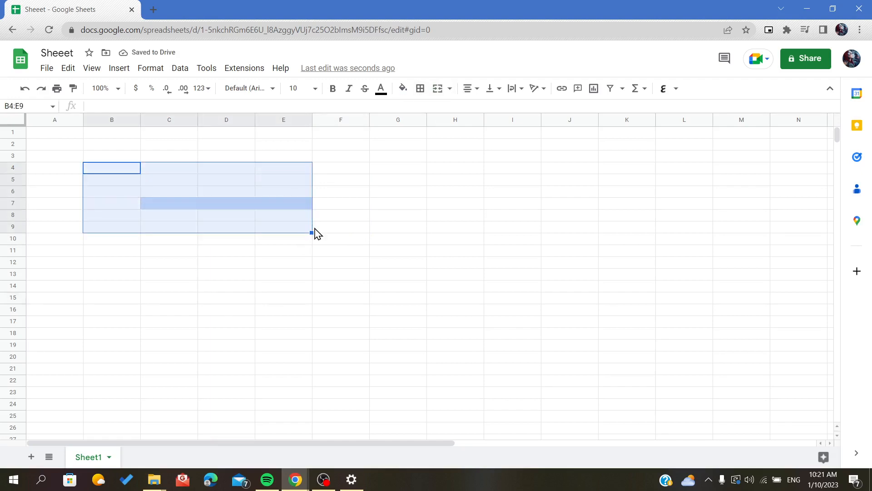
pyautogui.click(340, 238)
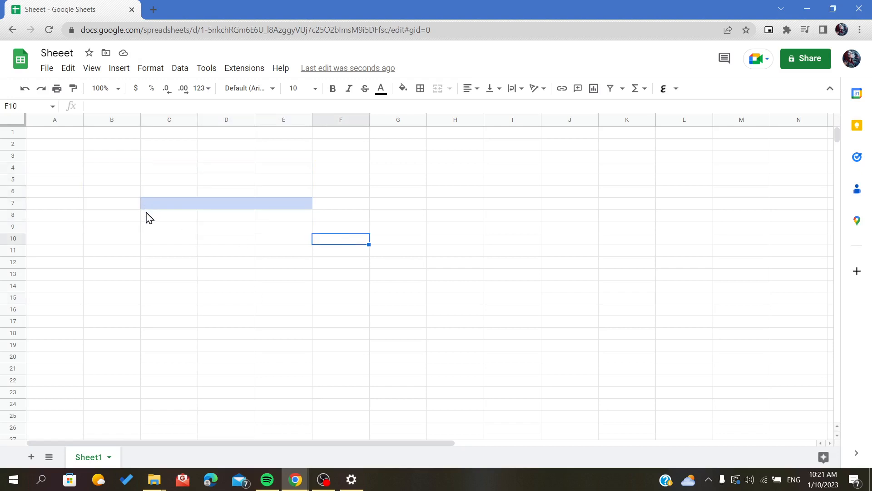
pyautogui.click(169, 203)
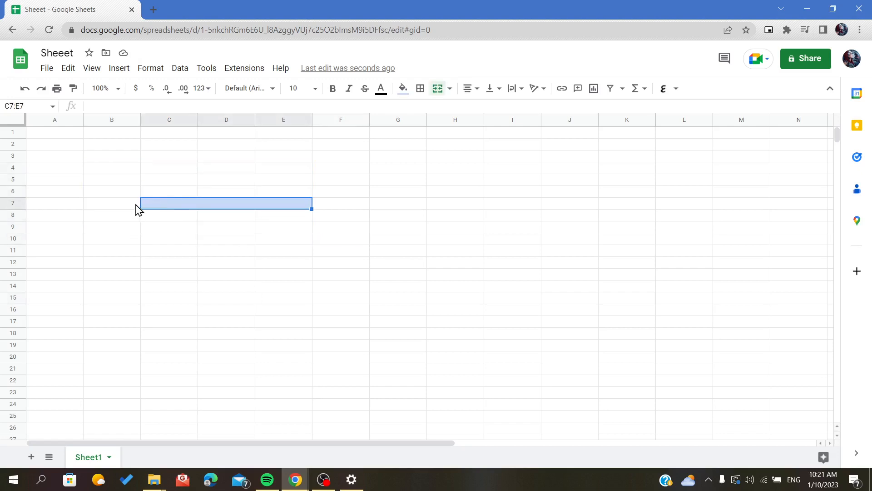
pyautogui.moveTo(145, 194)
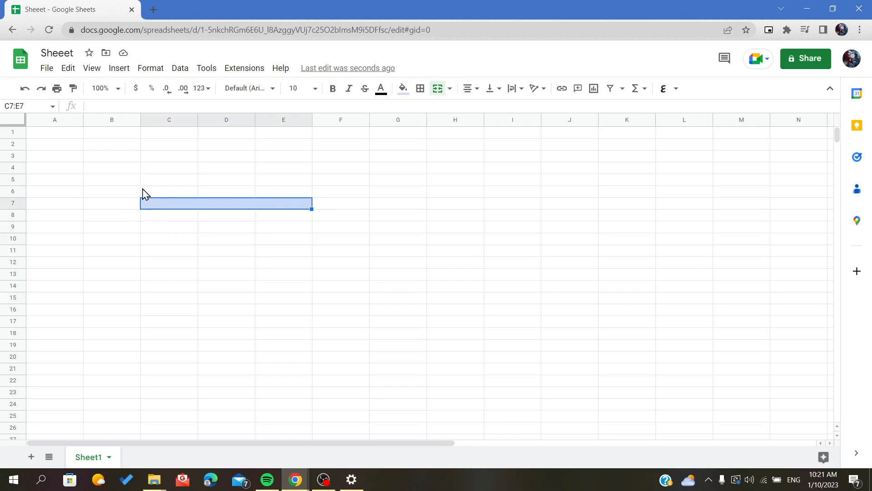
pyautogui.moveTo(238, 185)
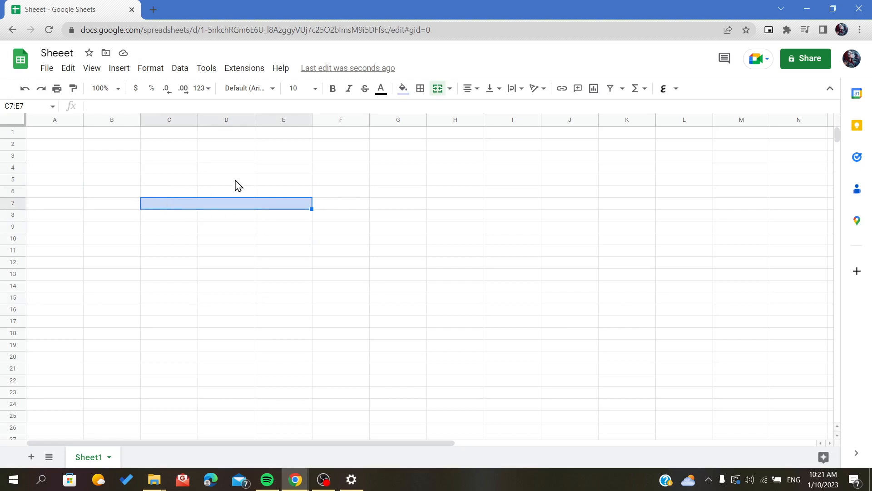
pyautogui.moveTo(200, 179)
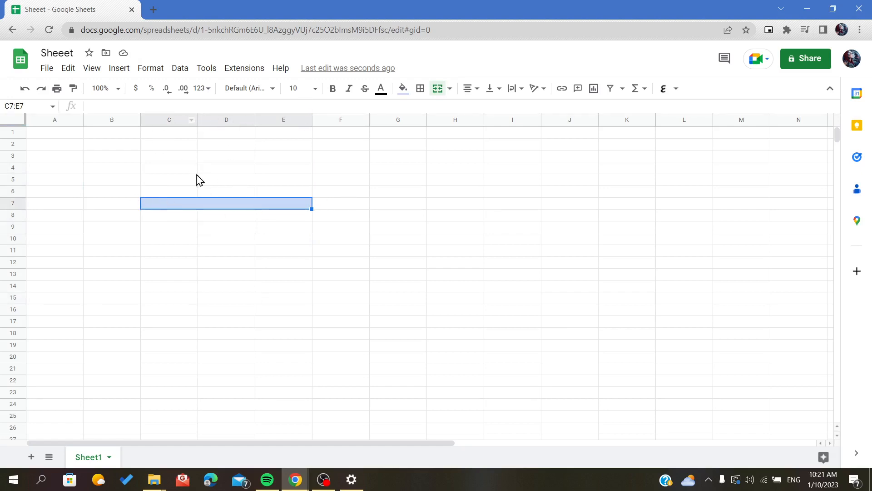
pyautogui.moveTo(217, 220)
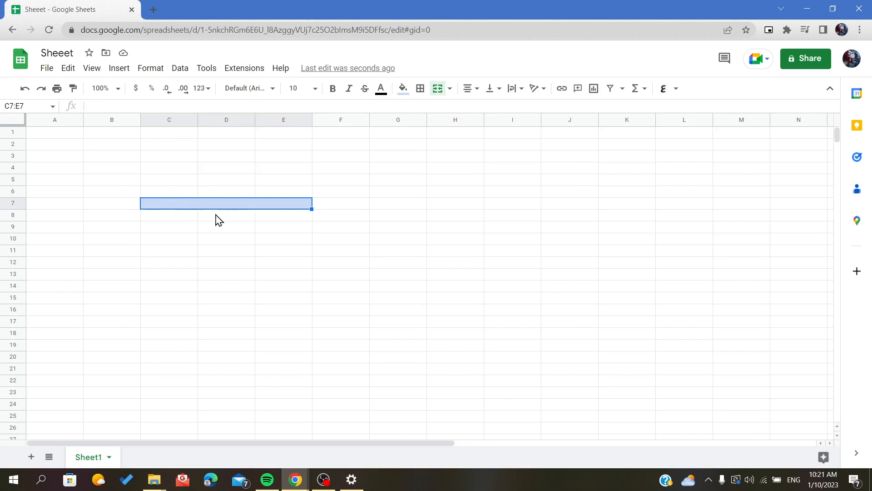
# Step: Show the Format menu's merge options for the merged C7:E7 cell
pyautogui.click(150, 68)
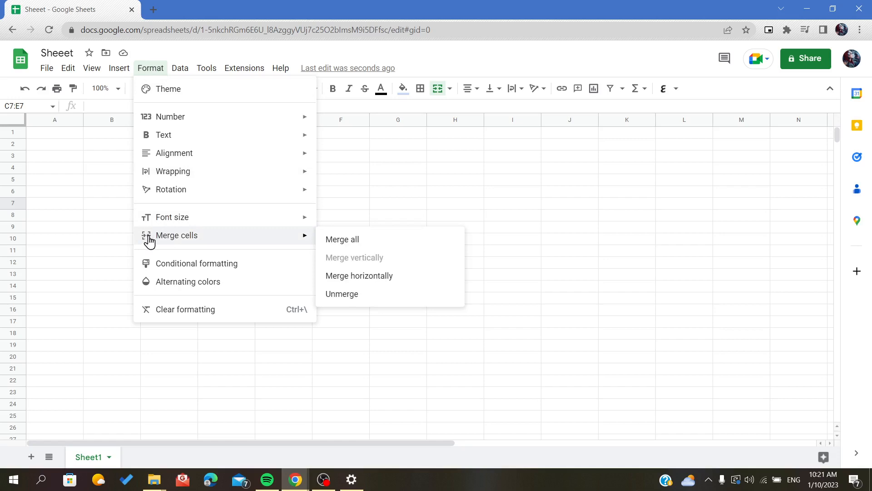
pyautogui.moveTo(168, 240)
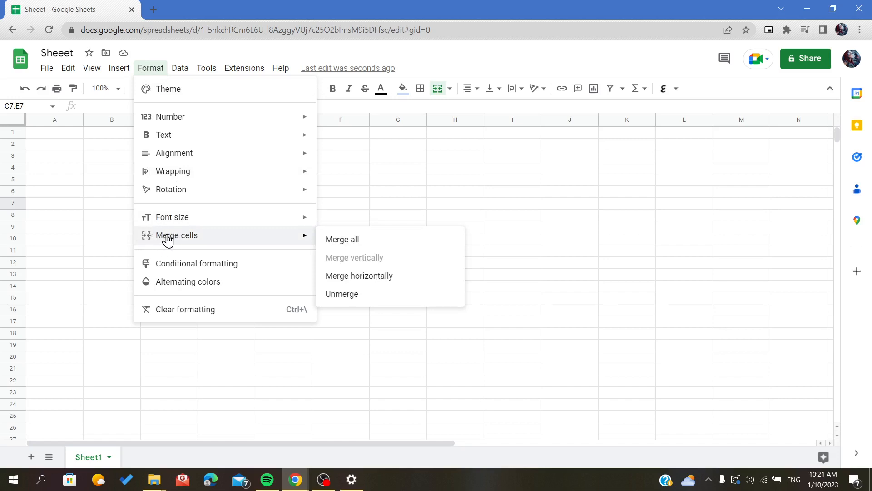
pyautogui.moveTo(176, 241)
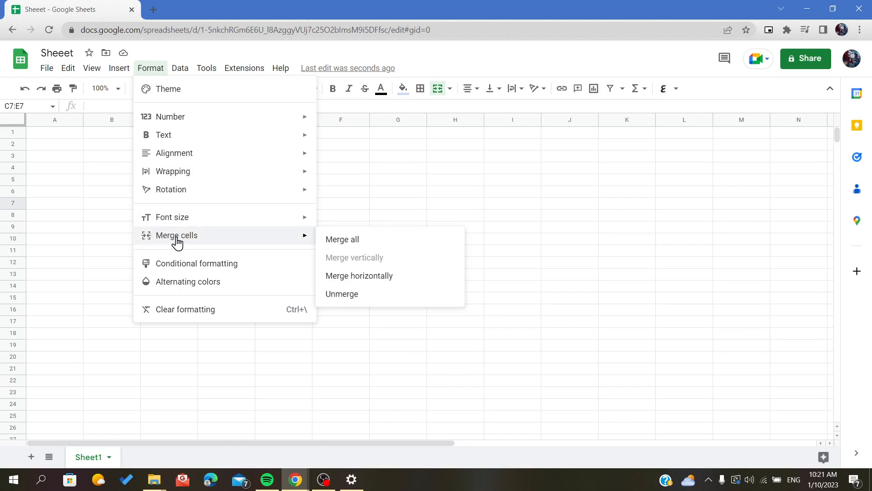
pyautogui.moveTo(343, 240)
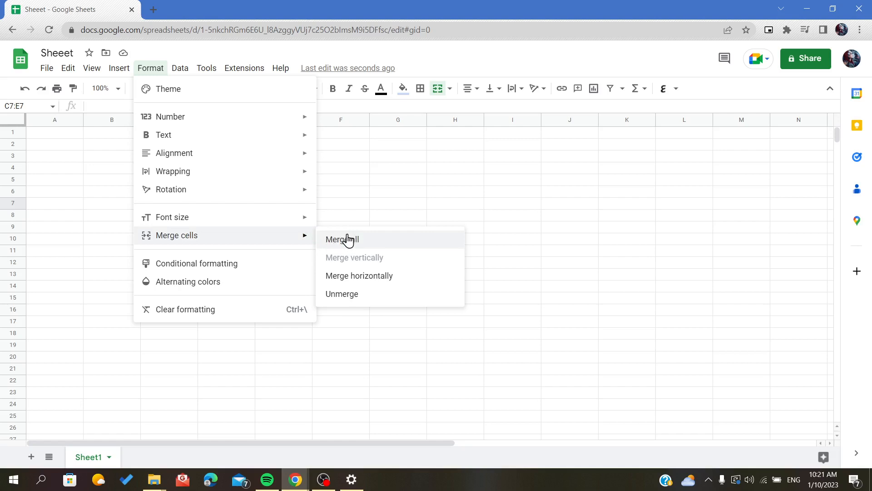
pyautogui.moveTo(351, 262)
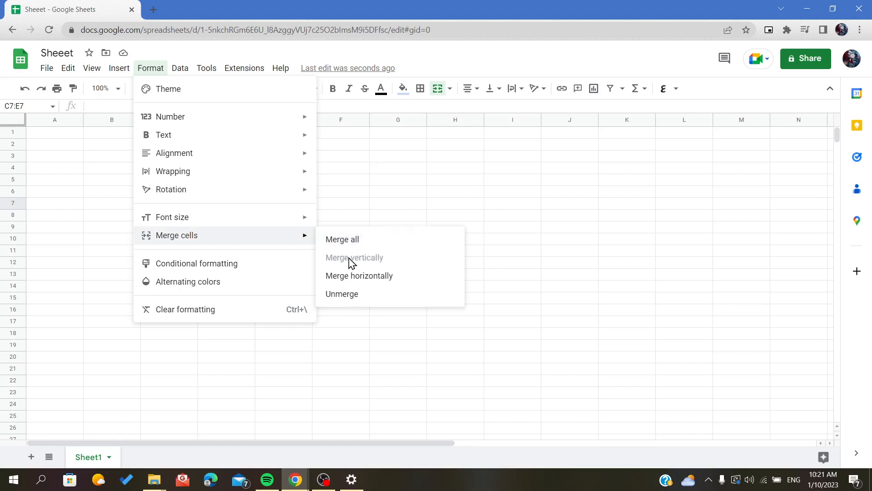
pyautogui.moveTo(357, 268)
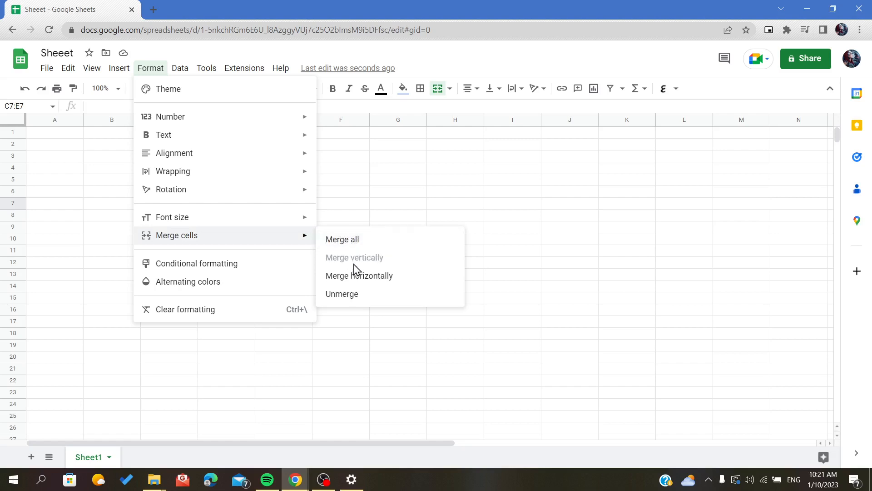
pyautogui.moveTo(354, 294)
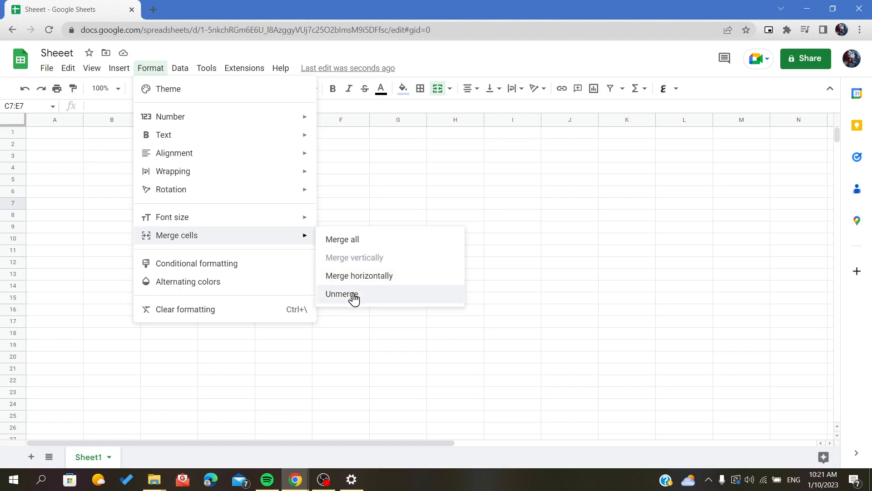
# Step: Unmerge C7:E7 into three light blue cells, then reselect the C7:E7 range
pyautogui.click(342, 294)
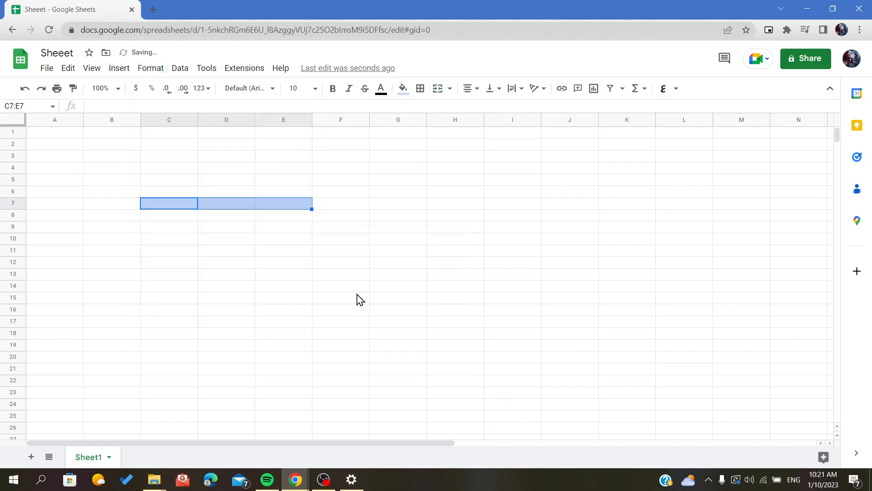
pyautogui.click(283, 204)
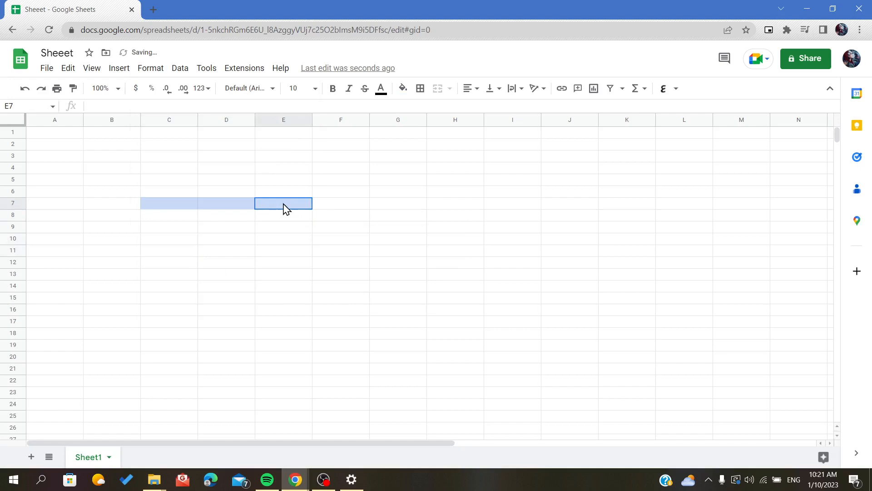
pyautogui.click(170, 227)
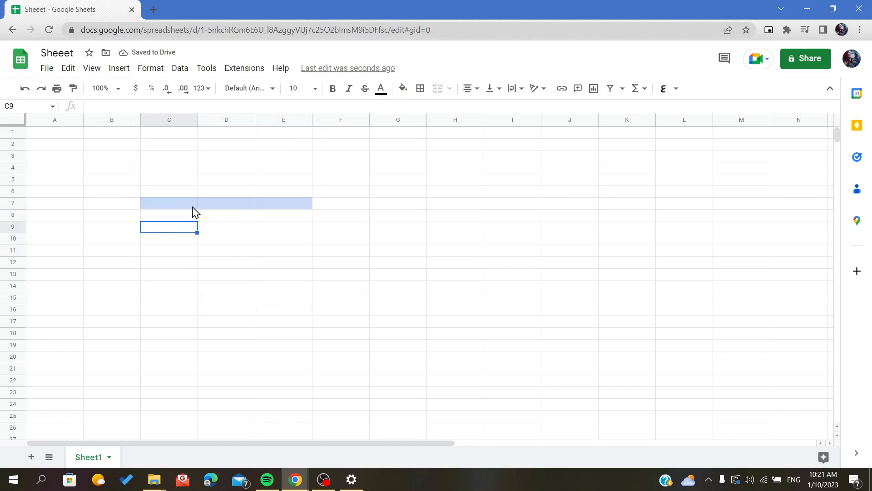
pyautogui.click(169, 167)
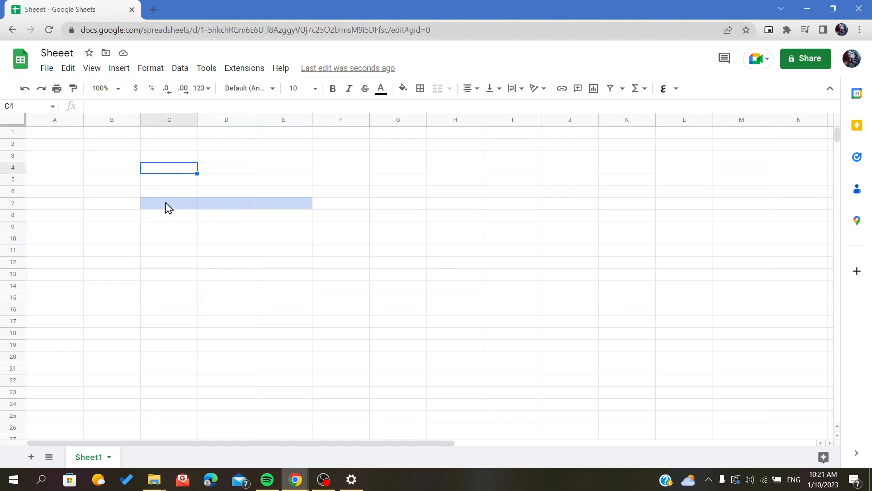
pyautogui.click(168, 203)
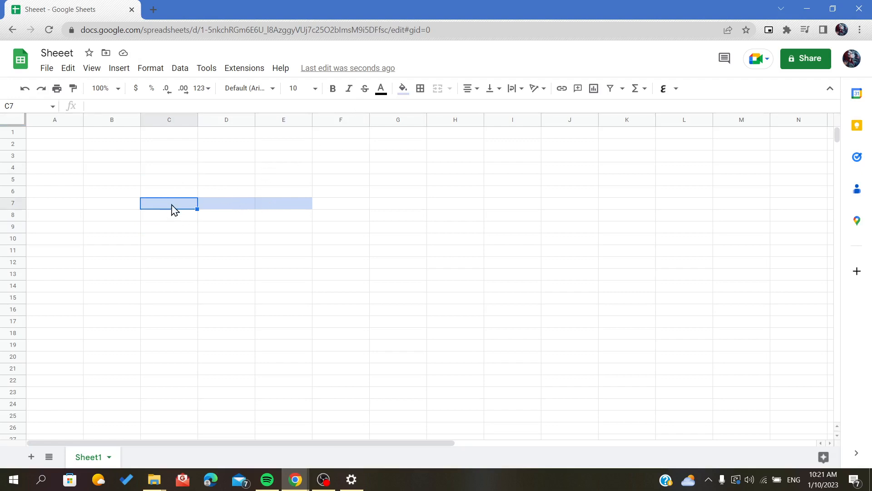
pyautogui.moveTo(222, 252)
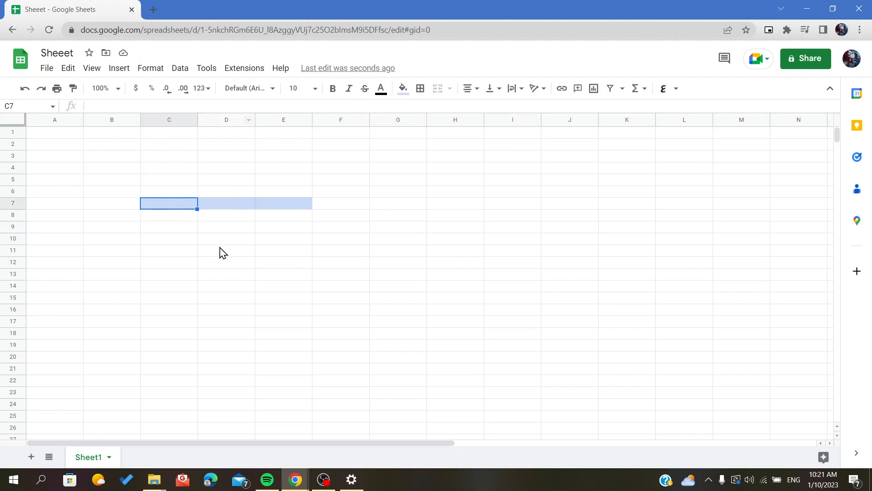
pyautogui.click(401, 89)
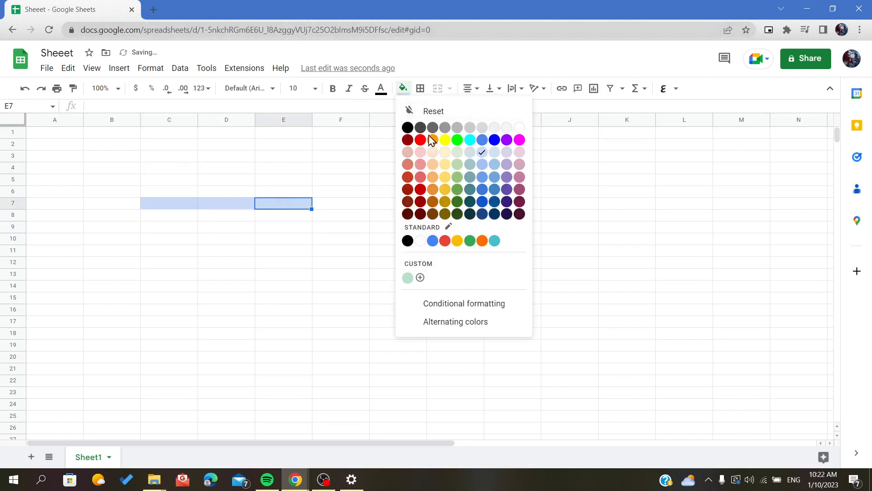
# Step: Merge the selected C7:E7 range back into one light blue cell
pyautogui.click(481, 241)
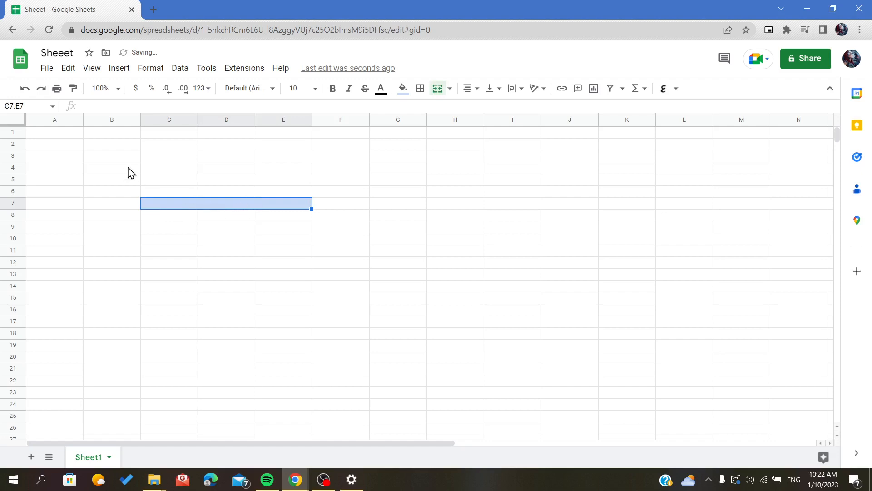
pyautogui.moveTo(158, 210)
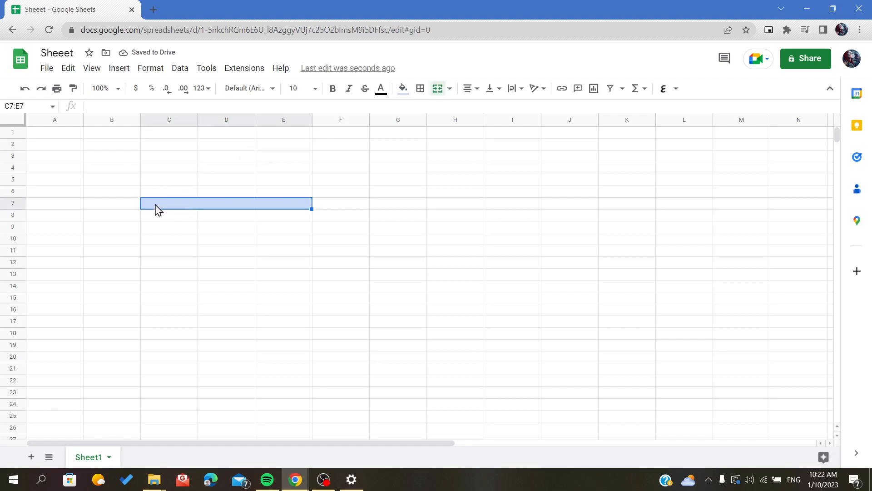
pyautogui.moveTo(325, 218)
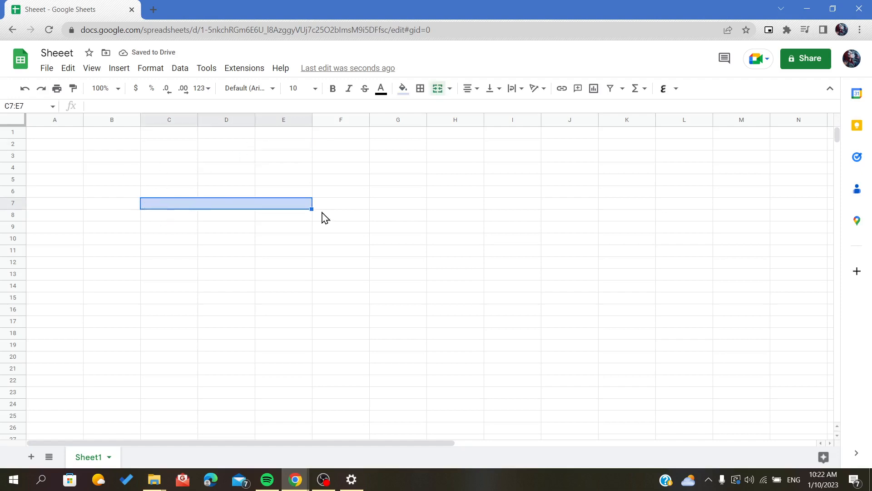
# Step: Give the merged C7:E7 cell a red fill, replacing light blue
pyautogui.click(403, 88)
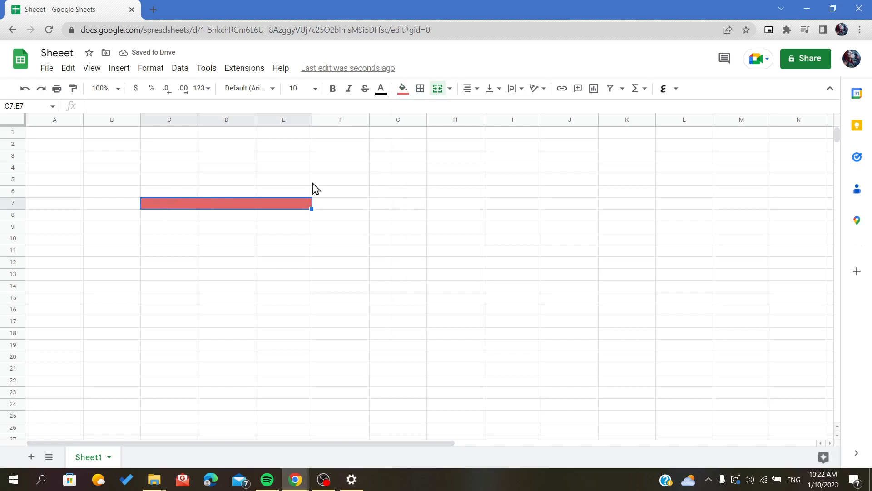
pyautogui.moveTo(280, 203)
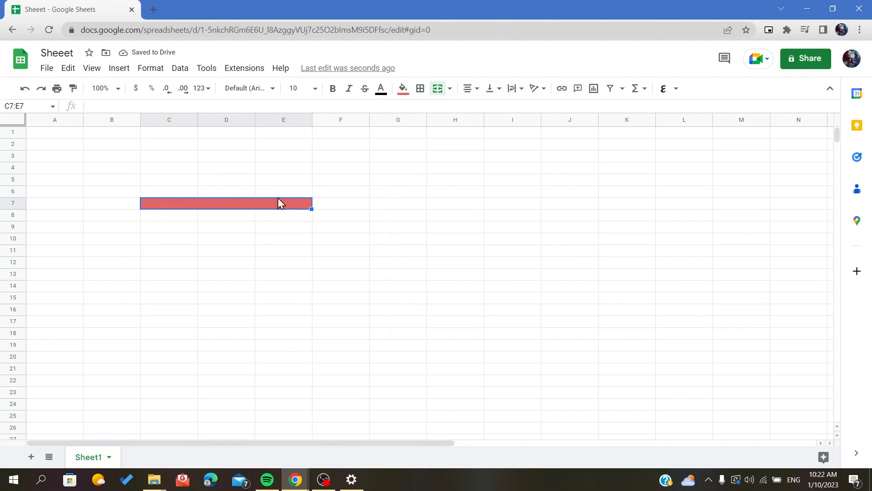
pyautogui.moveTo(173, 190)
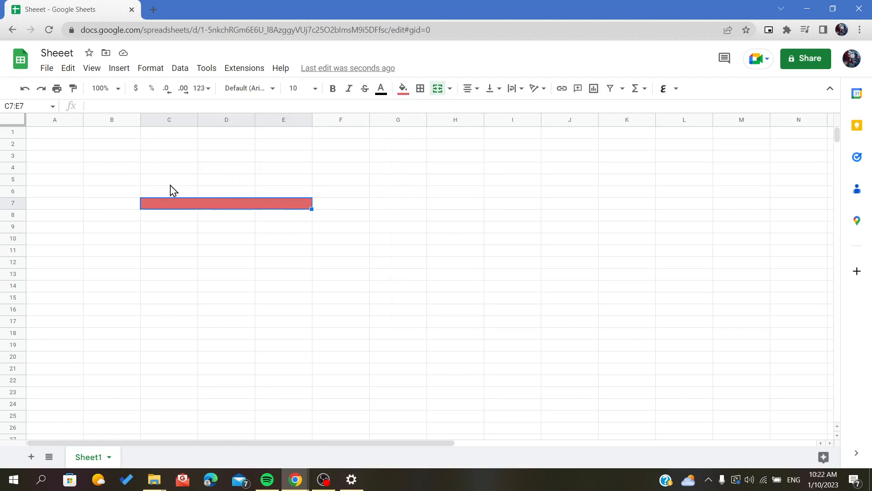
pyautogui.moveTo(345, 183)
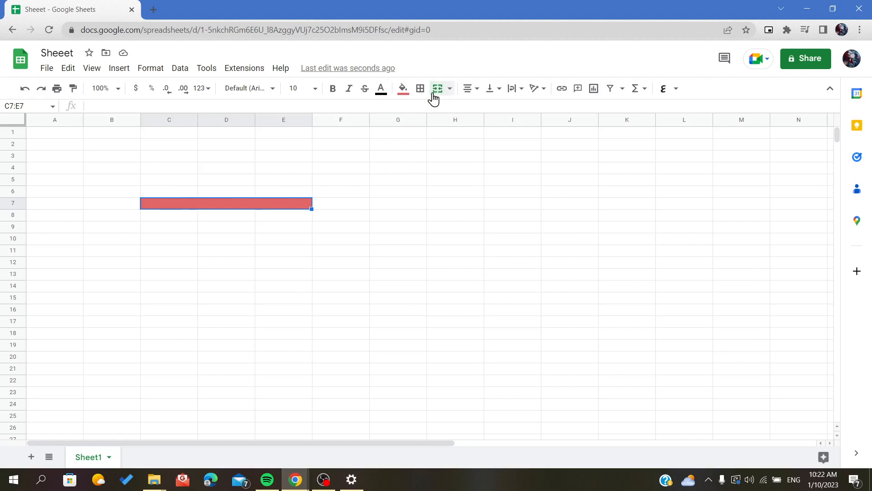
pyautogui.click(397, 191)
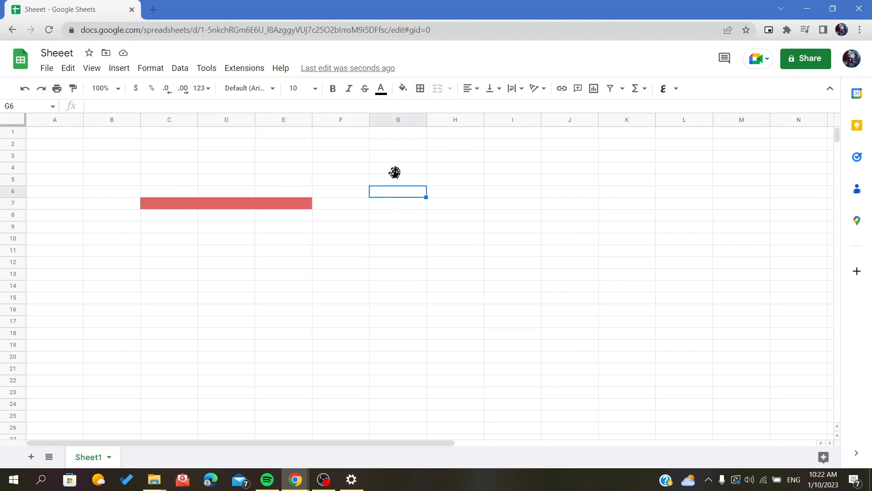
pyautogui.moveTo(231, 214)
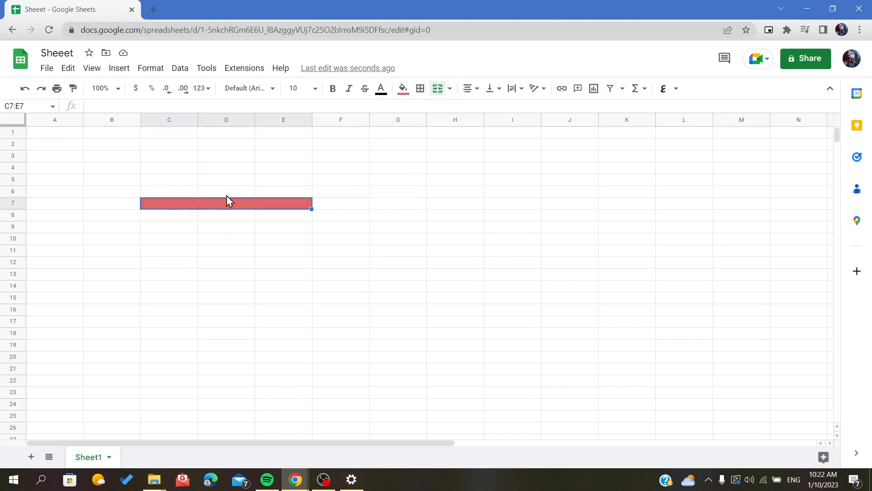
pyautogui.moveTo(451, 92)
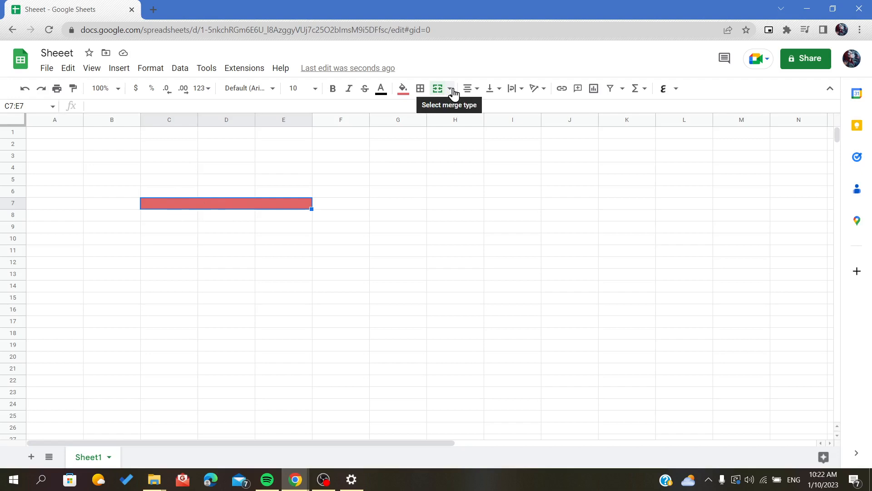
# Step: Choose Unmerge from the merge dropdown to split the red C7:E7 cell
pyautogui.click(450, 88)
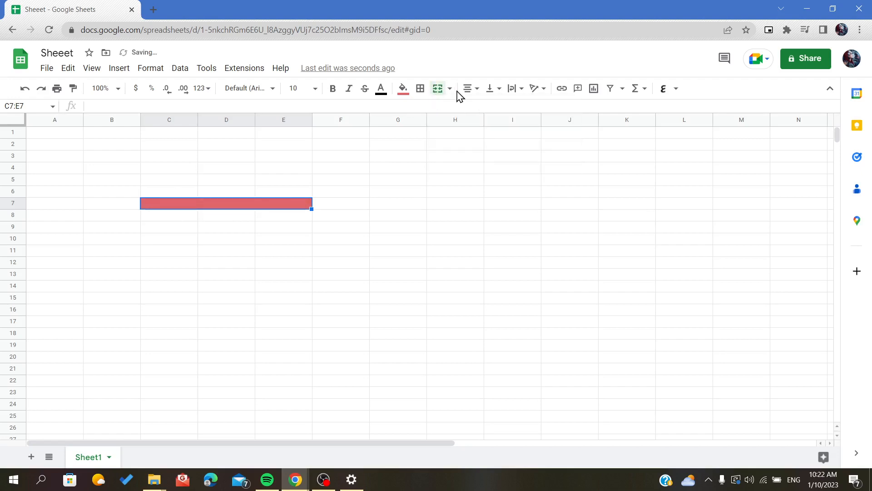
pyautogui.click(450, 88)
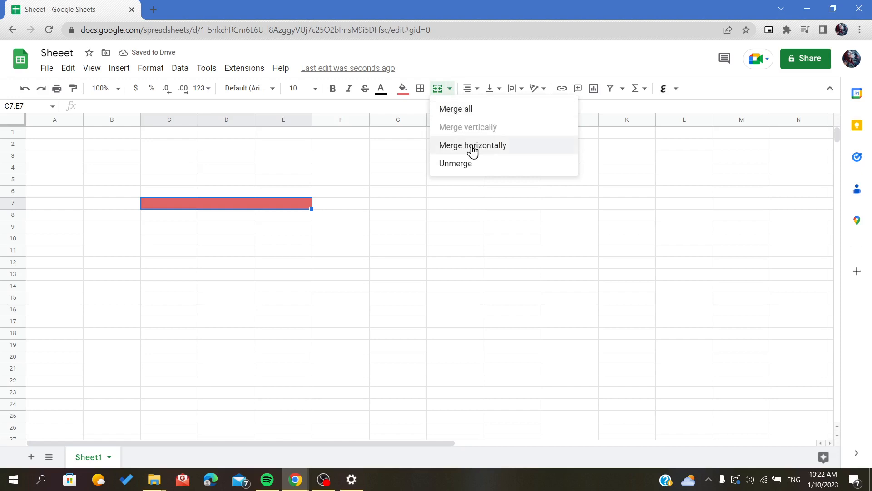
pyautogui.moveTo(455, 163)
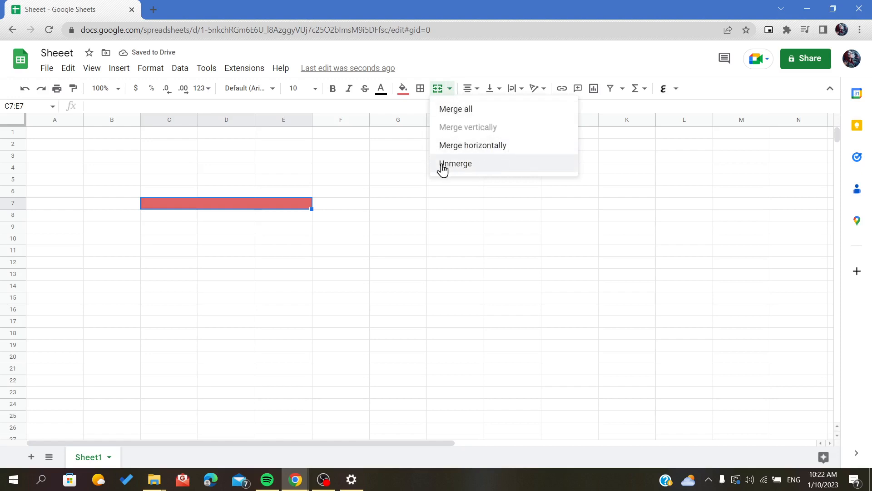
pyautogui.moveTo(463, 170)
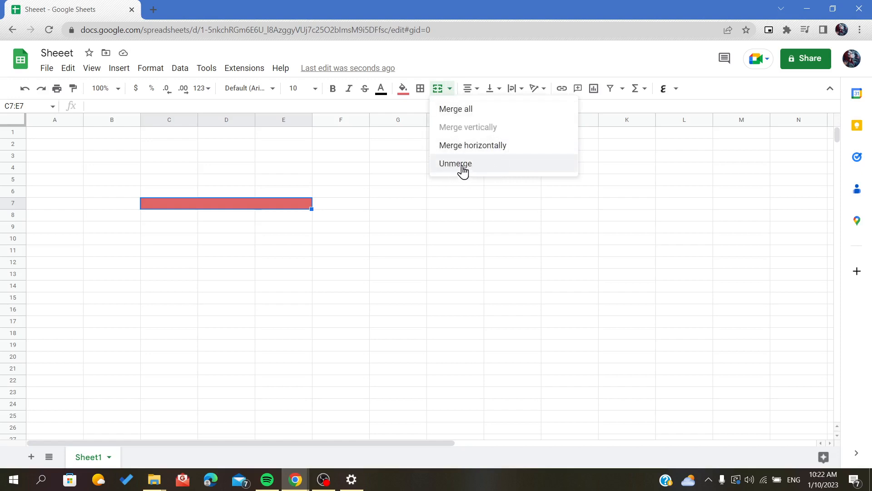
pyautogui.click(456, 163)
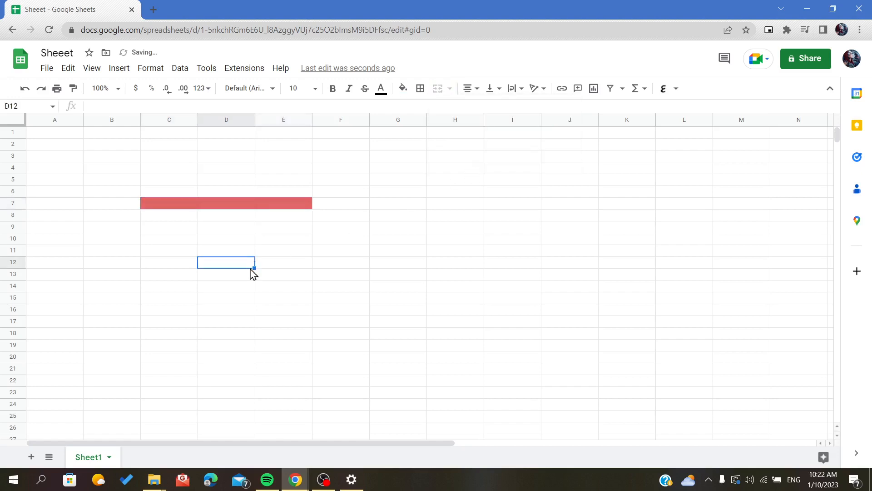
pyautogui.moveTo(351, 161)
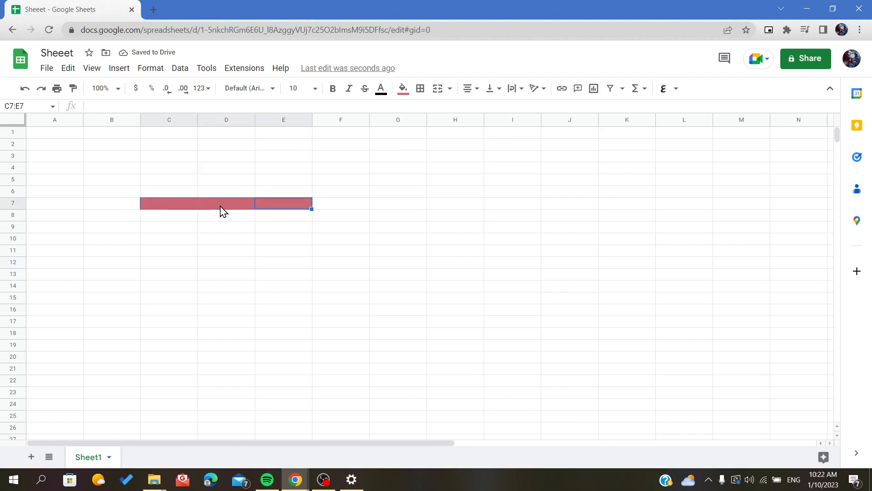
# Step: Fill D7 green between the red C7 and E7 cells
pyautogui.click(401, 89)
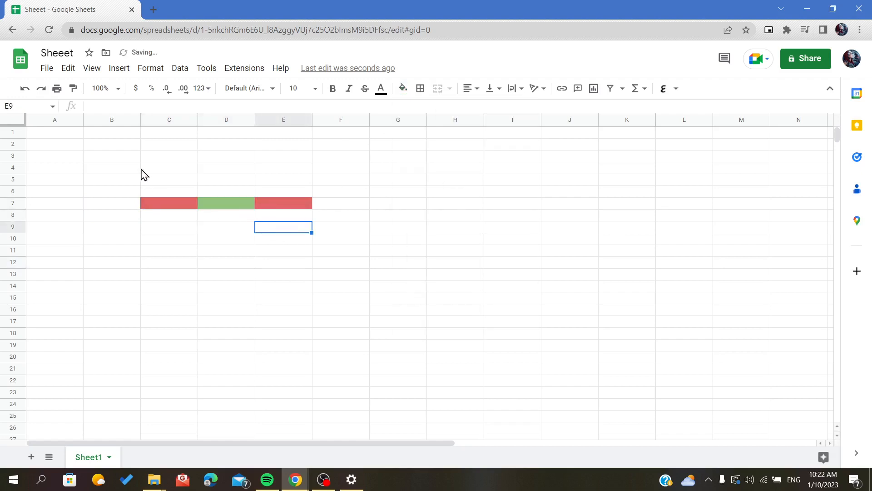
pyautogui.moveTo(218, 191)
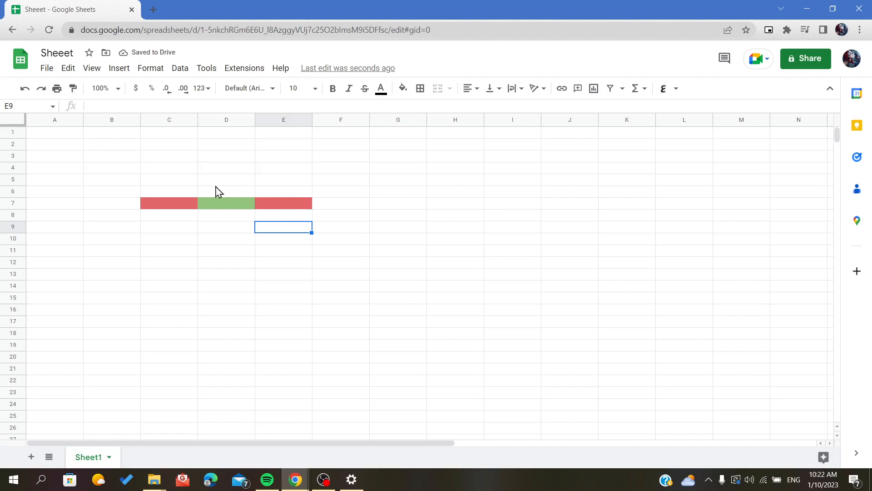
pyautogui.click(169, 203)
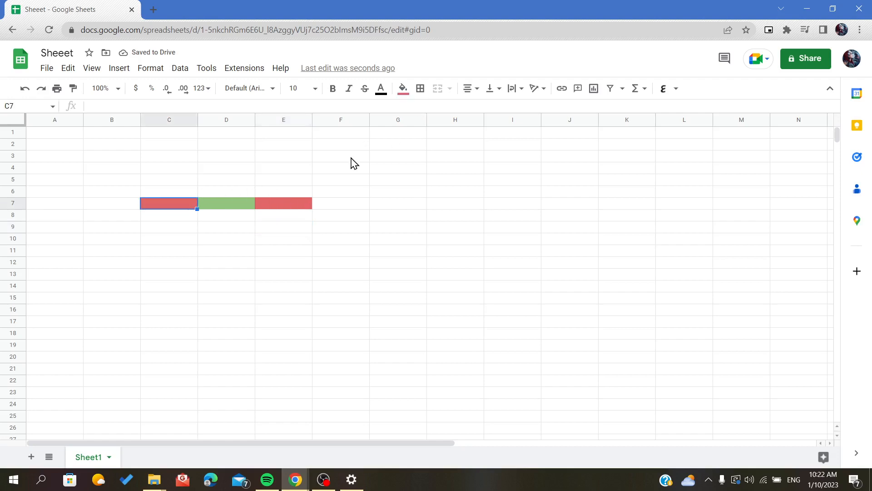
pyautogui.click(398, 250)
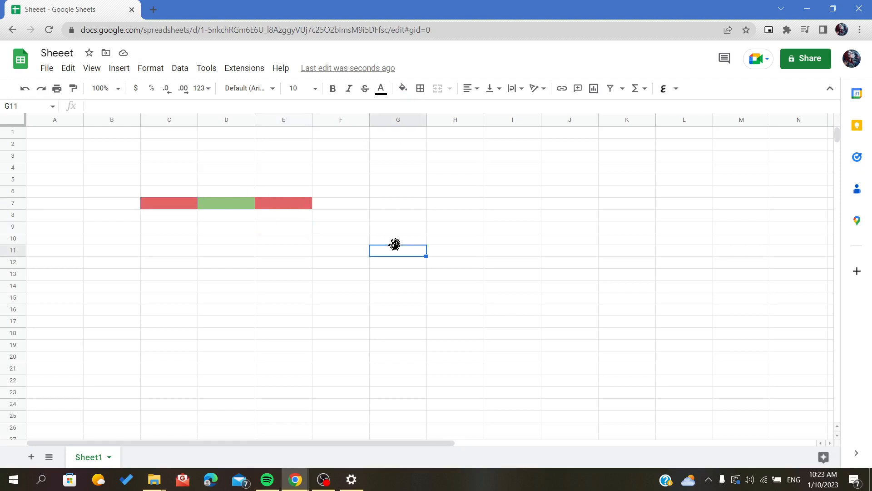